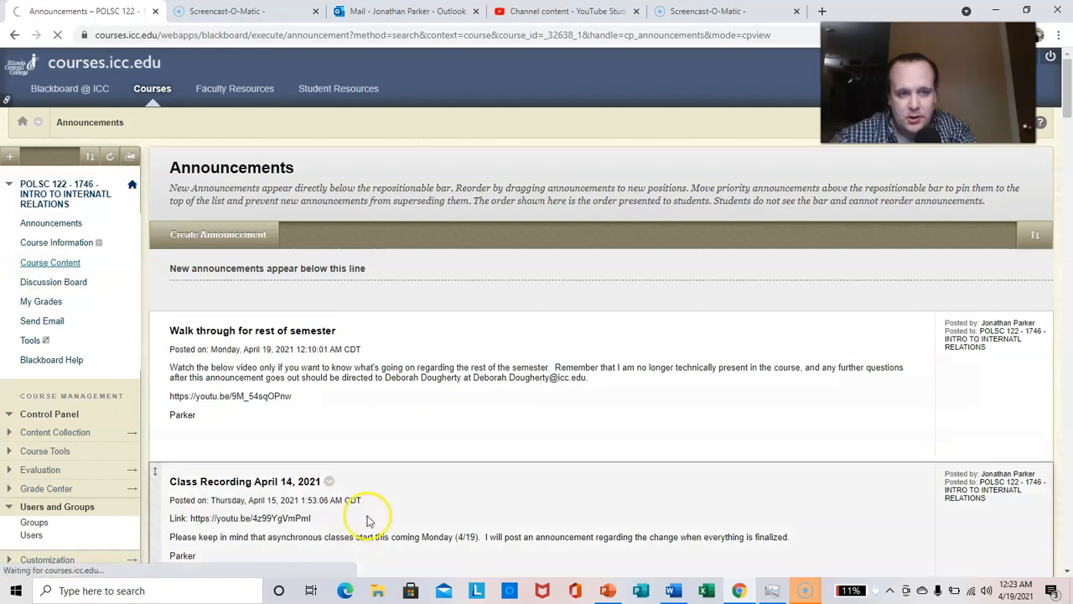
# - Go to Course Content and enter the Final Exam folder
pyautogui.click(50, 262)
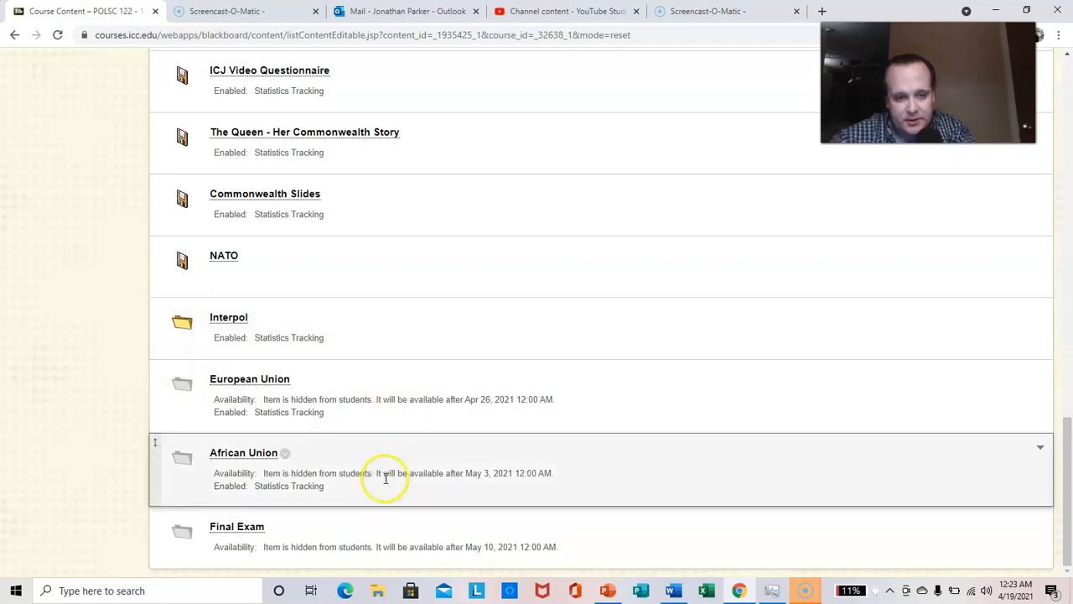
pyautogui.moveTo(253, 533)
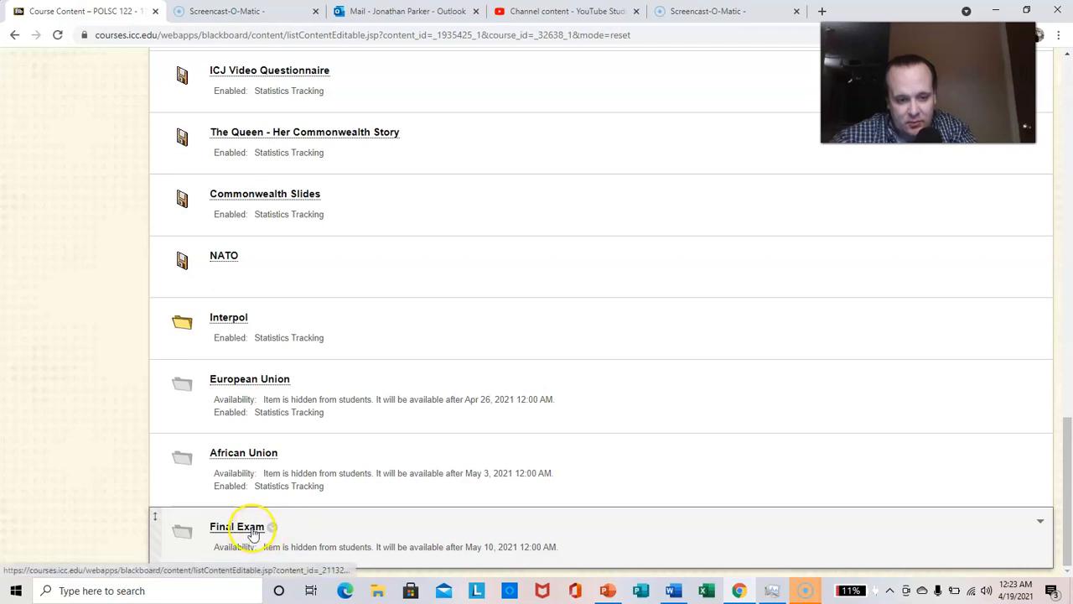
pyautogui.click(239, 527)
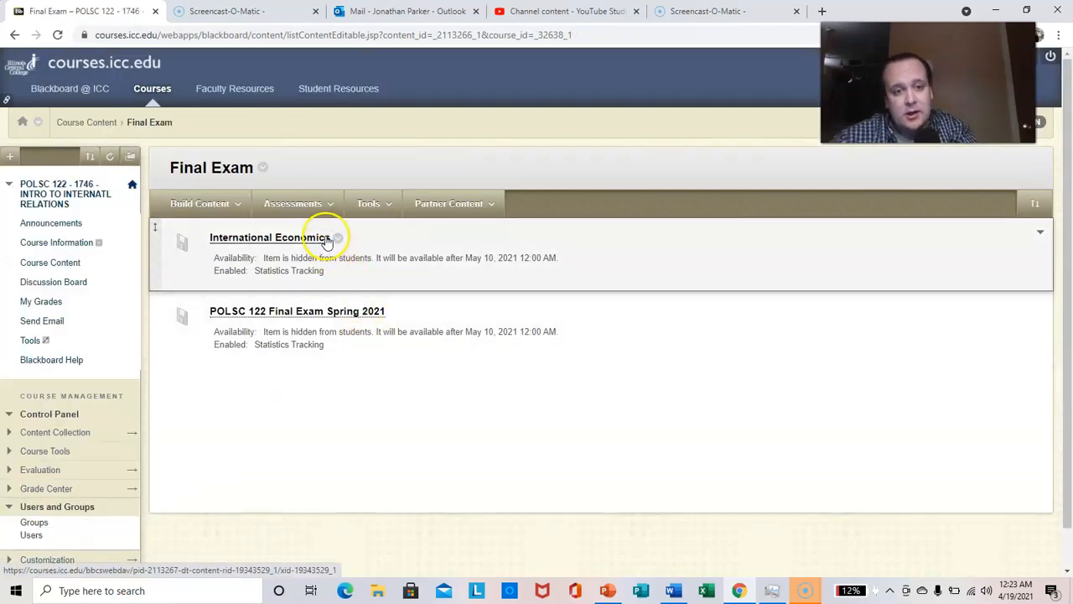
# - Download the International Economics .pptx from the Final Exam folder
pyautogui.click(268, 238)
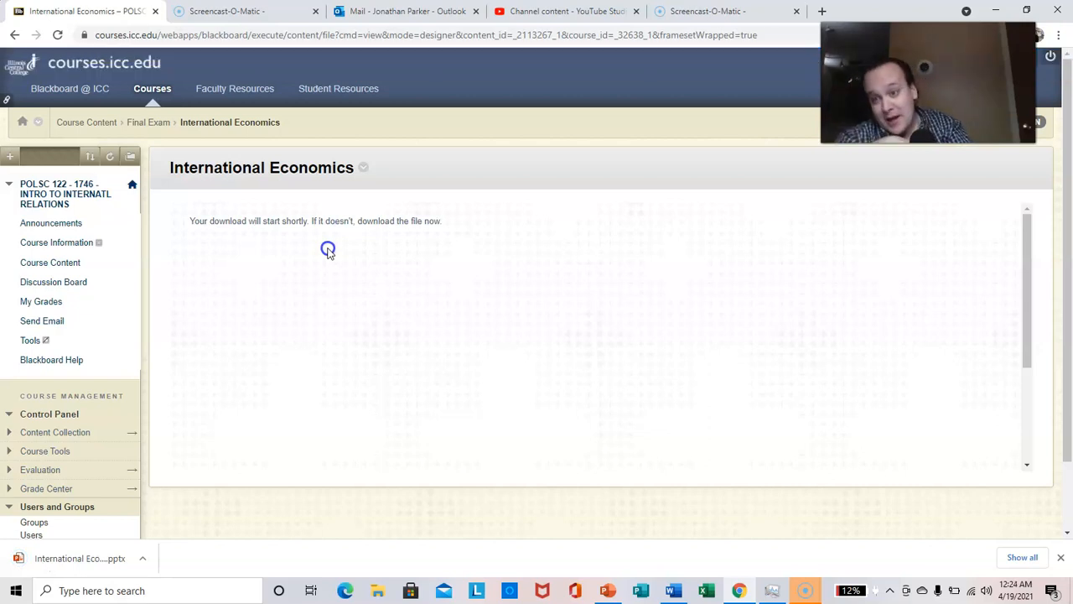
pyautogui.moveTo(339, 178)
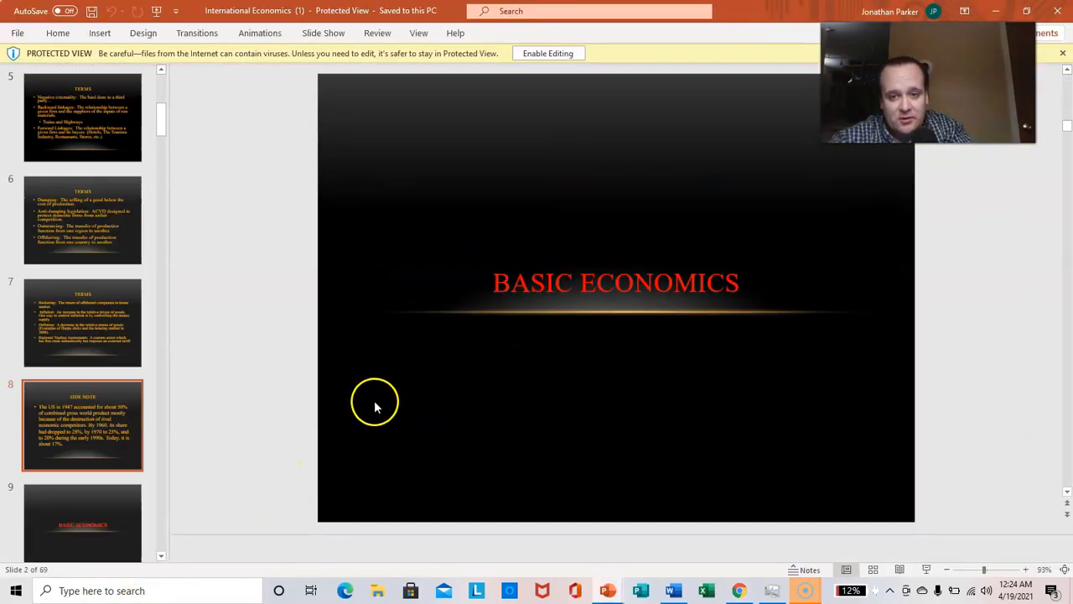
# - Scroll through the International Economics slide thumbnails in PowerPoint Protected View
pyautogui.scroll(-3)
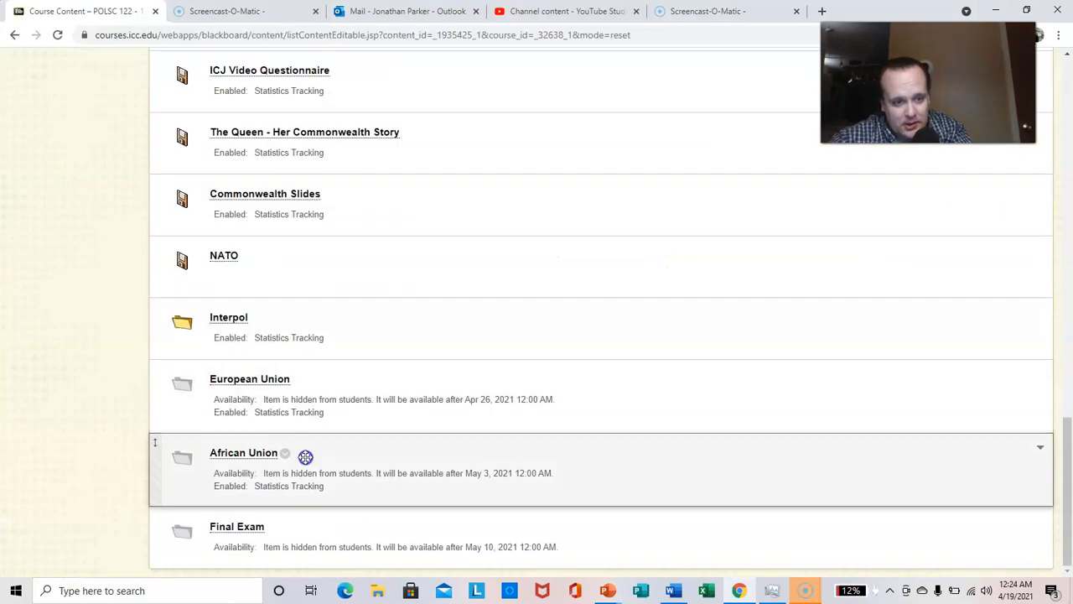
# - Re-enter the Final Exam folder and download the POLSC 122 Final Exam Spring 2021 .docx
pyautogui.click(236, 526)
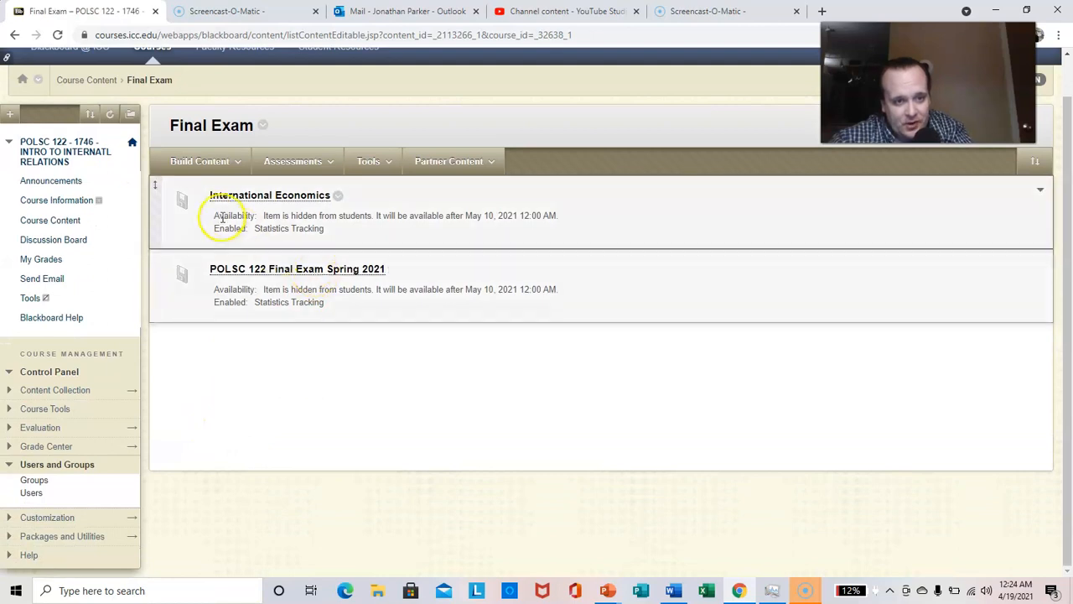
pyautogui.moveTo(265, 268)
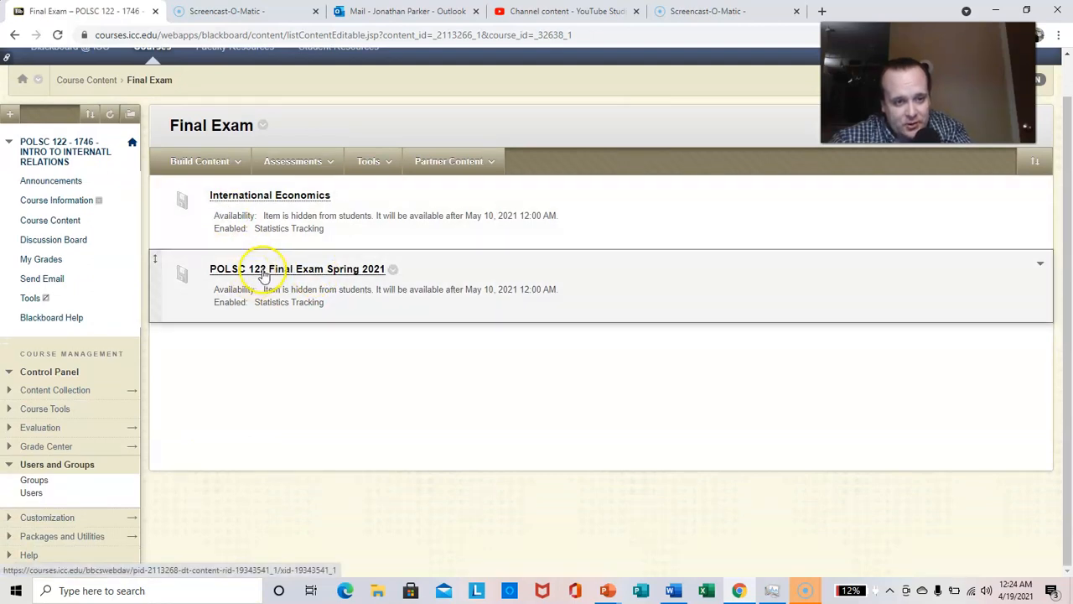
pyautogui.click(299, 268)
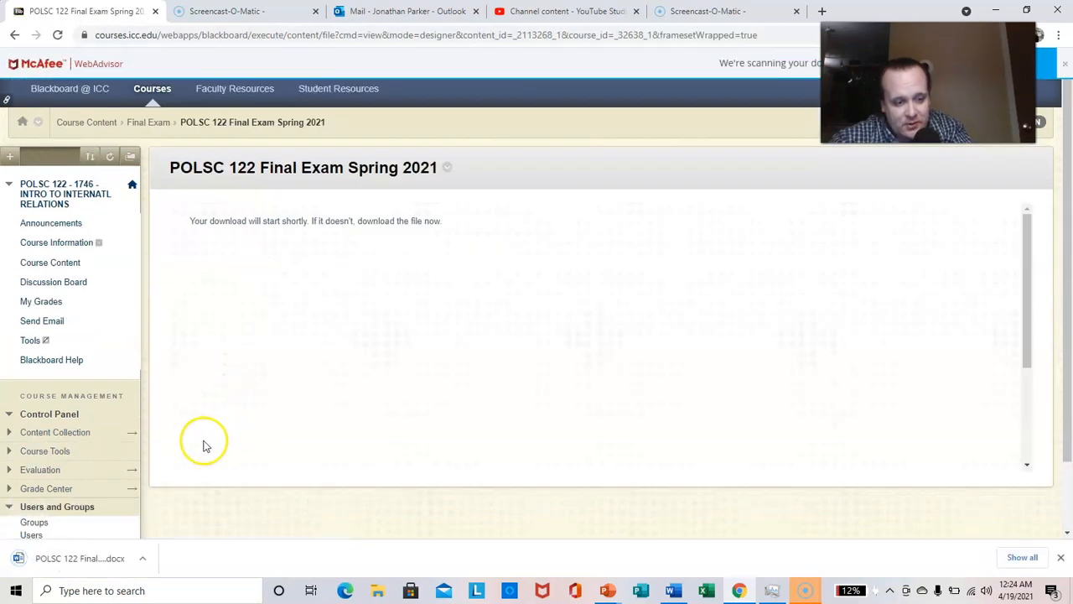
pyautogui.moveTo(211, 433)
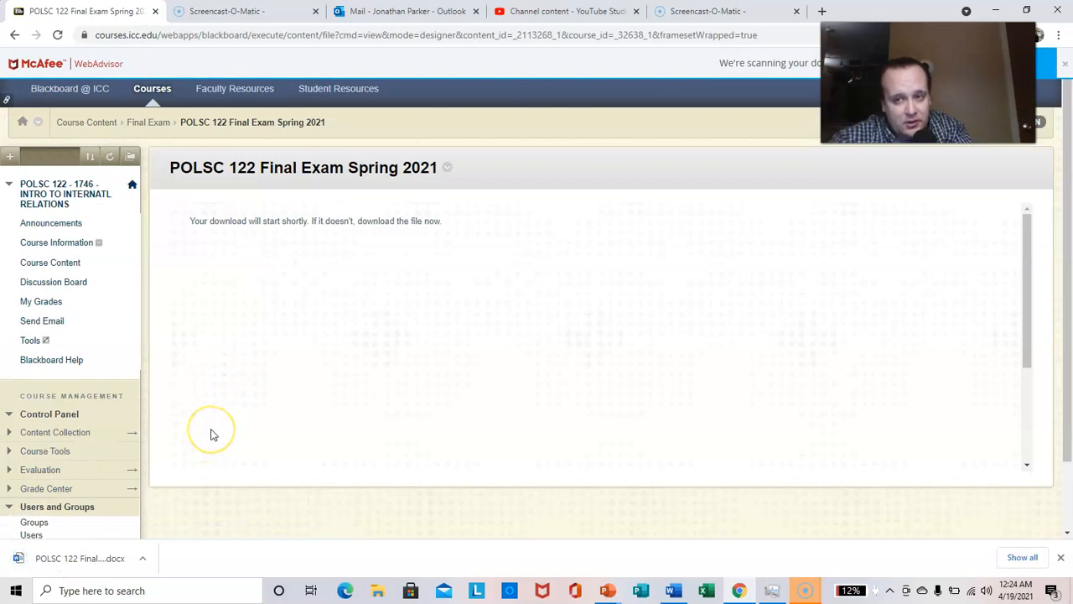